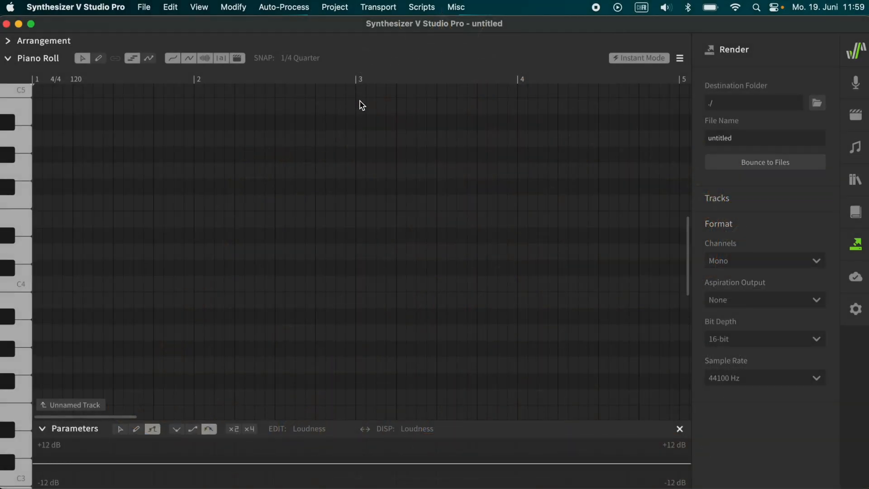
Assign the SOLARIA voice to the current track via Project > Set Voice
{"action": "left_click", "coordinate": [334, 7]}
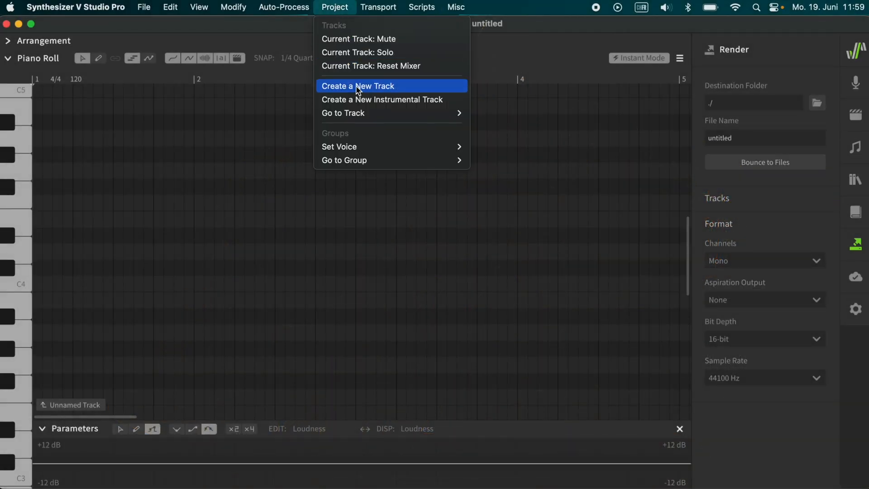
{"action": "mouse_move", "coordinate": [388, 147]}
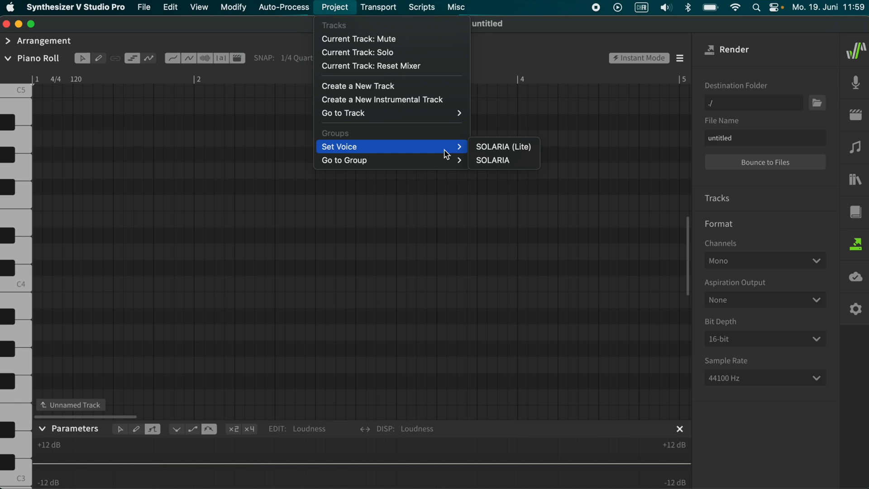
{"action": "mouse_move", "coordinate": [493, 160]}
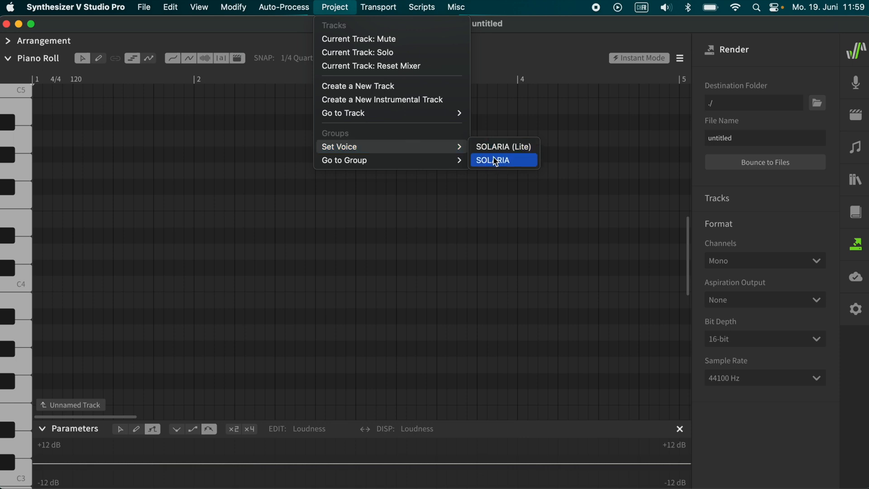
{"action": "left_click", "coordinate": [492, 159]}
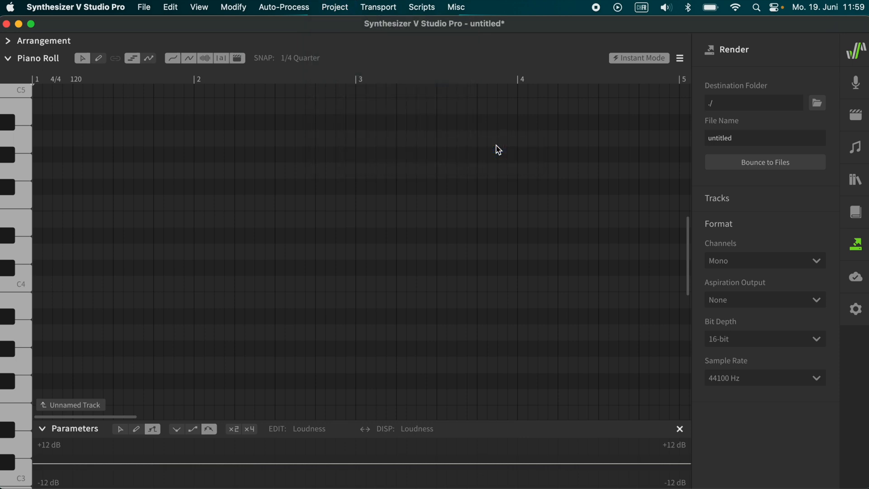
{"action": "mouse_move", "coordinate": [159, 92]}
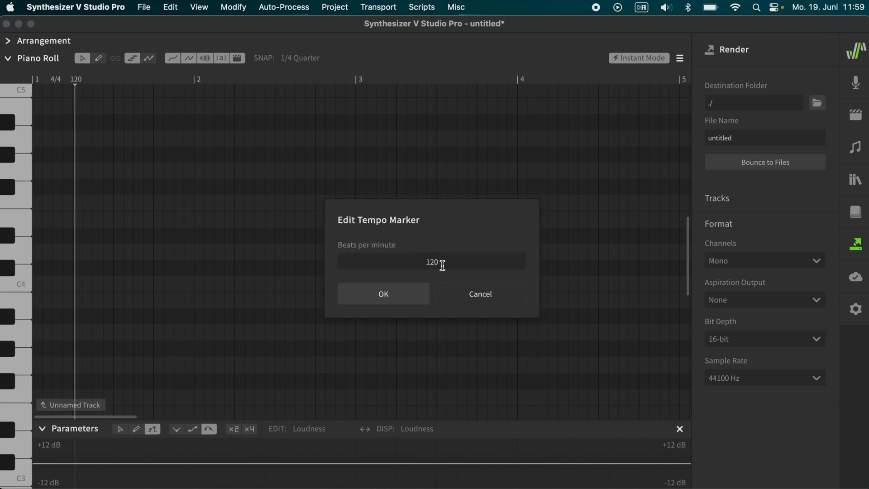
Set the tempo to 88 BPM and switch to the pen tool for drawing notes
{"action": "type", "text": "88"}
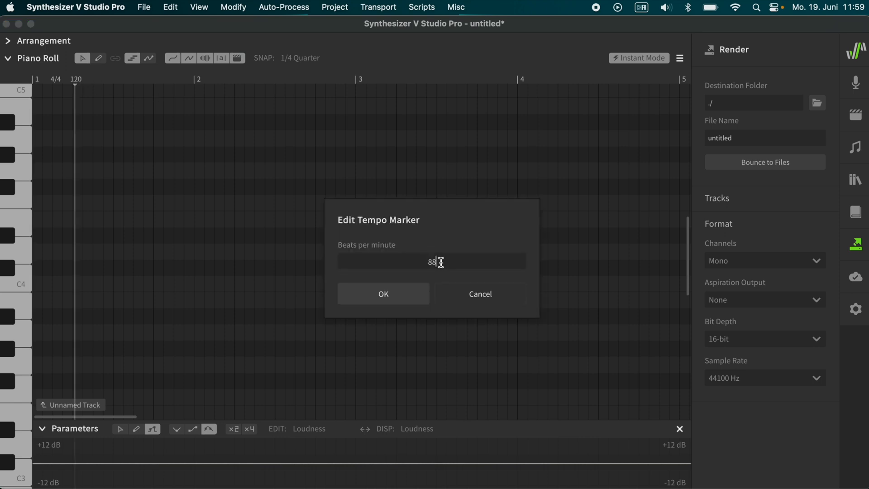
{"action": "left_click", "coordinate": [383, 294]}
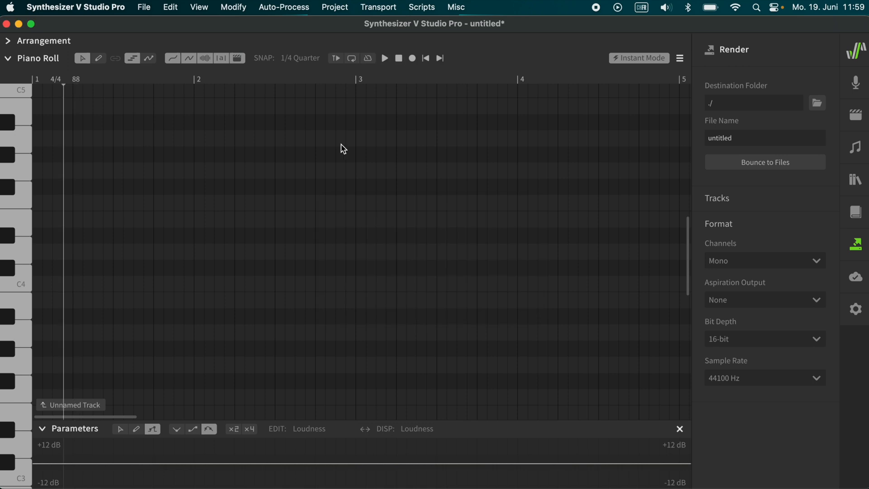
{"action": "left_click", "coordinate": [300, 58]}
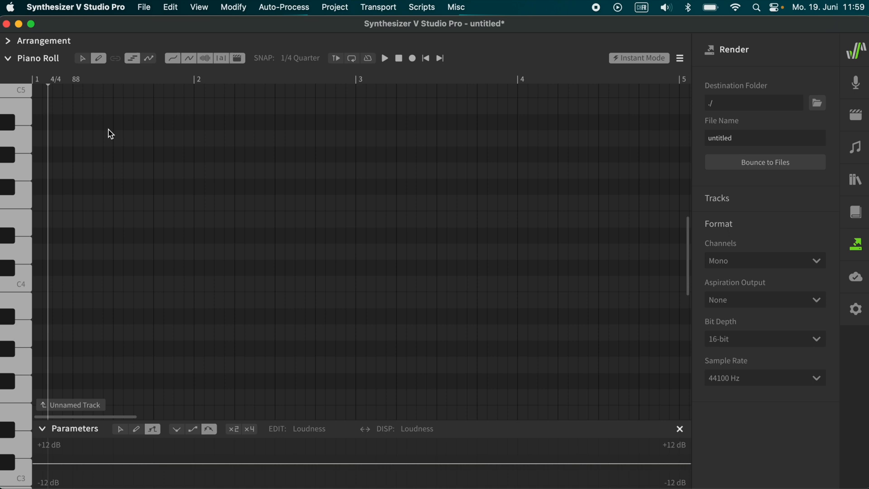
Place the first note of the ten-note melody for 'I am Solaria, an AI voice'
{"action": "left_click", "coordinate": [78, 220]}
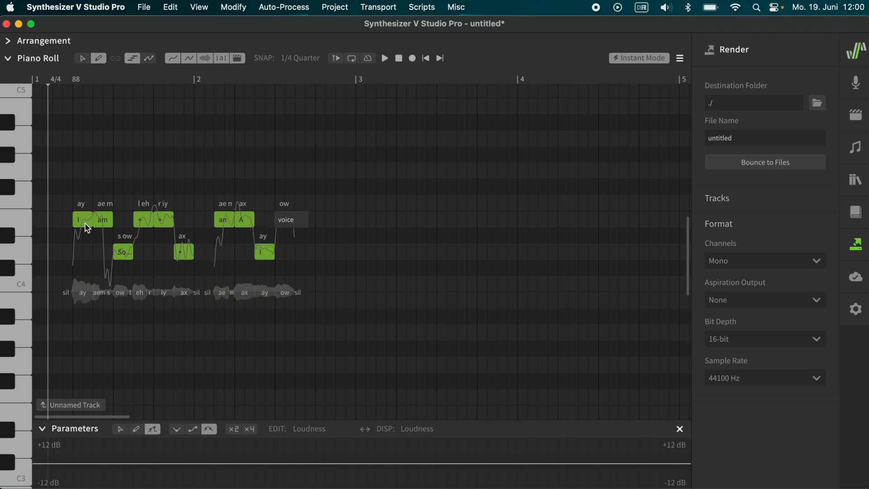
Play back the phonetically respelled phrase (so, la, ree, ah, an, ey) and stop it
{"action": "left_click", "coordinate": [384, 58]}
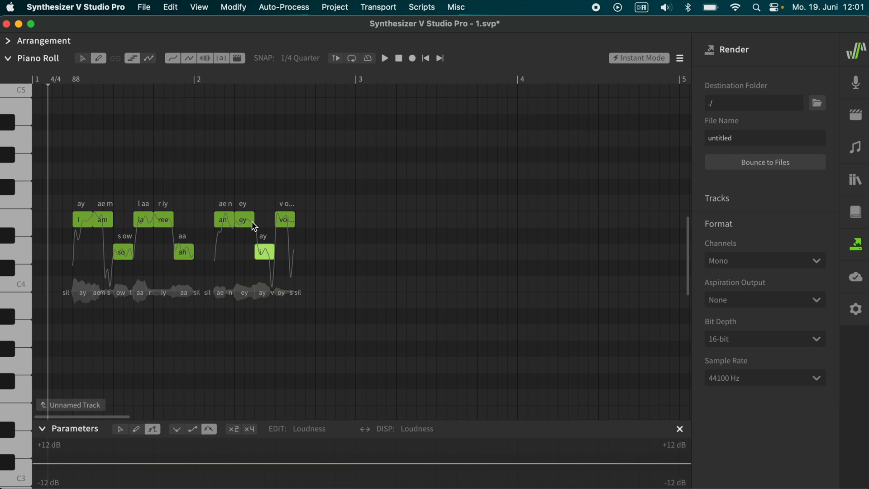
{"action": "left_click", "coordinate": [385, 58]}
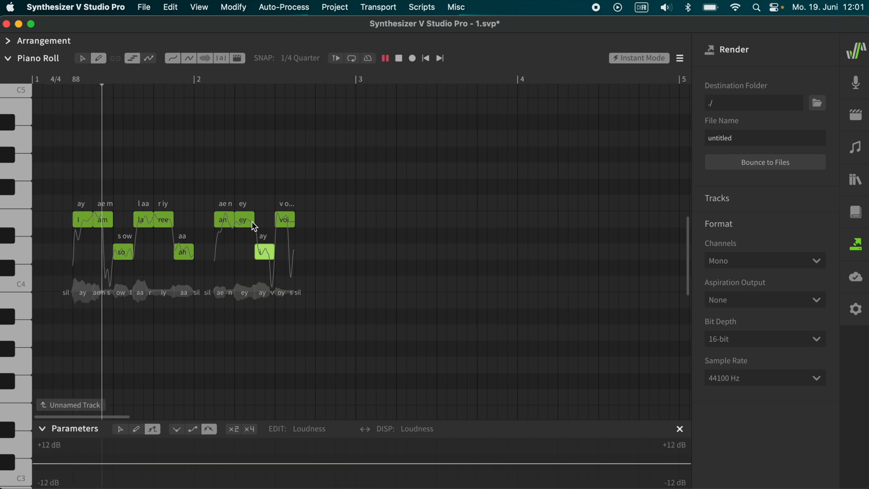
{"action": "left_click", "coordinate": [220, 79]}
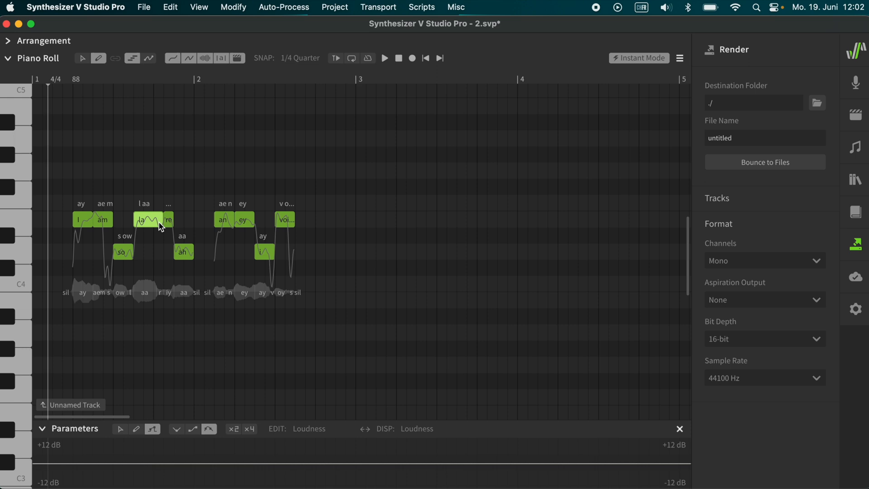
{"action": "mouse_move", "coordinate": [256, 223]}
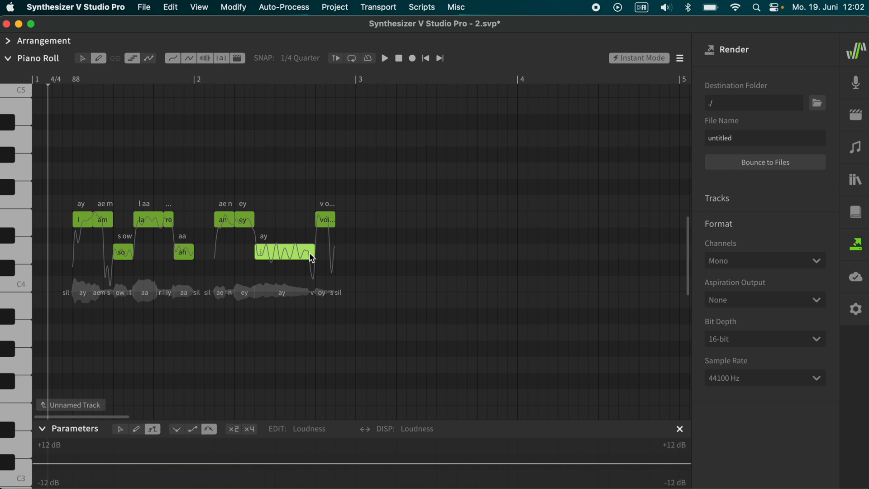
Play back the phrase with the lengthened la and i notes, then stop
{"action": "left_click", "coordinate": [385, 58]}
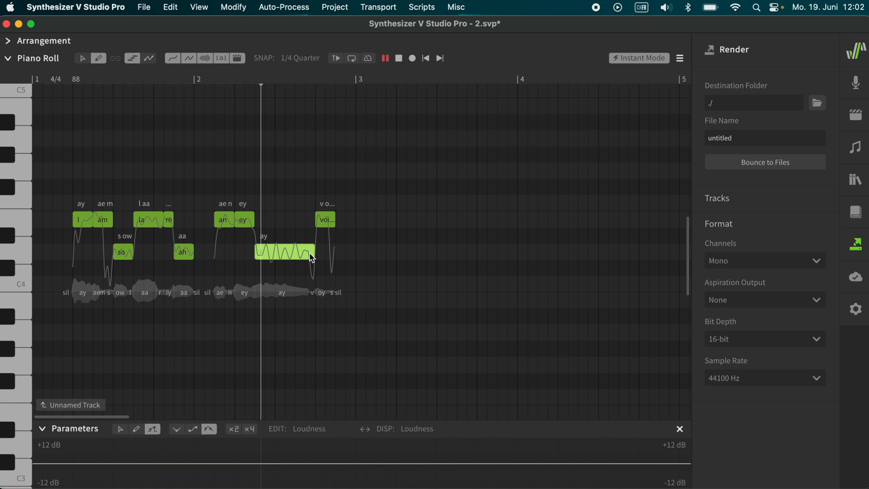
{"action": "left_click", "coordinate": [384, 58]}
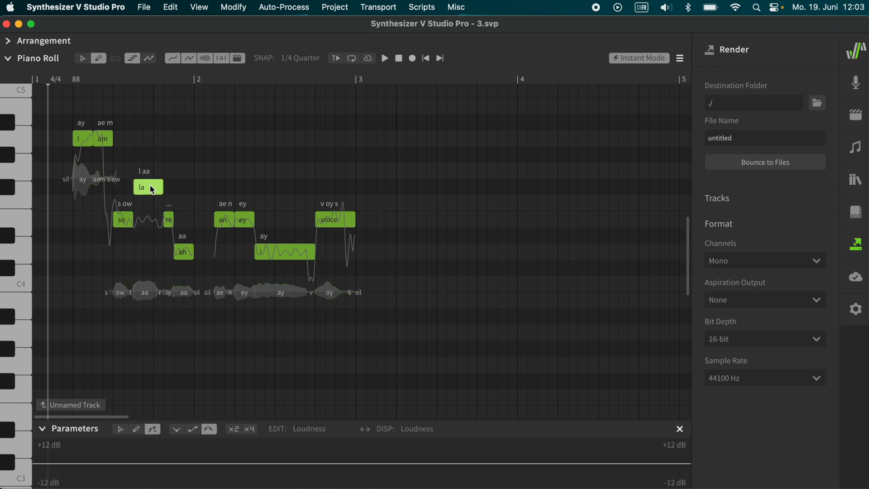
Raise the la note higher in pitch and play back the reshaped melody
{"action": "left_click_drag", "start_coordinate": [148, 186], "coordinate": [148, 170]}
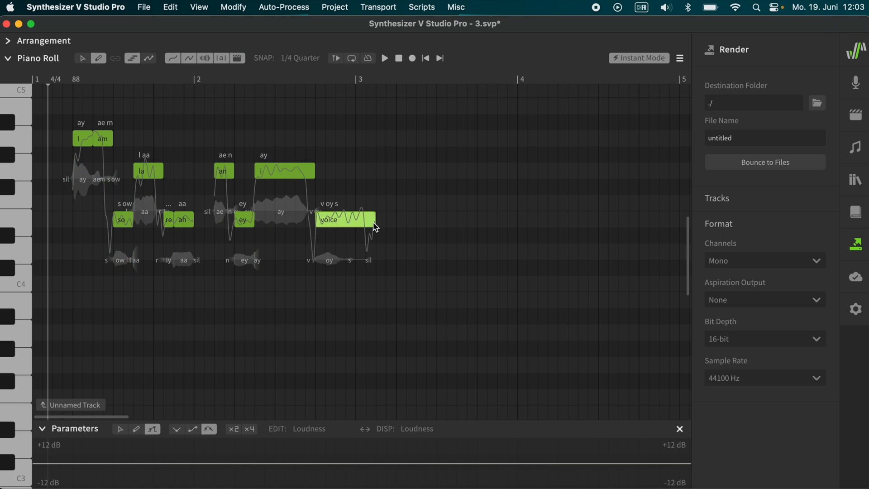
{"action": "left_click", "coordinate": [385, 58]}
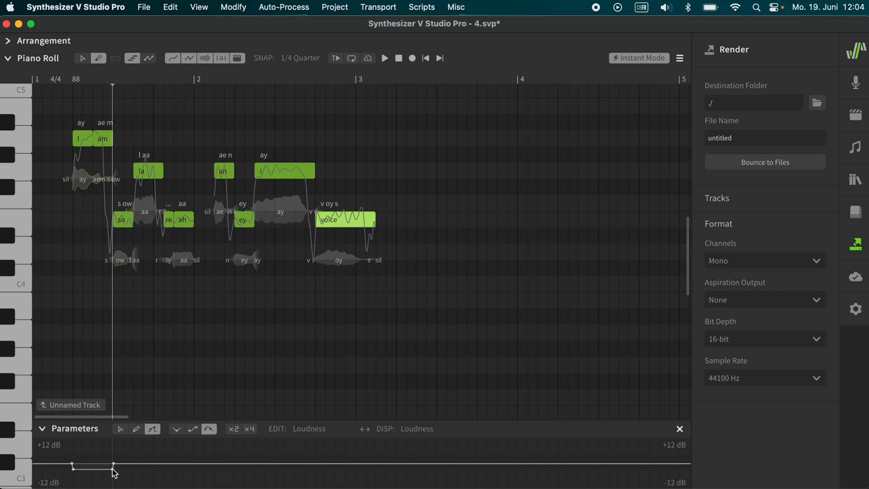
{"action": "mouse_move", "coordinate": [138, 474]}
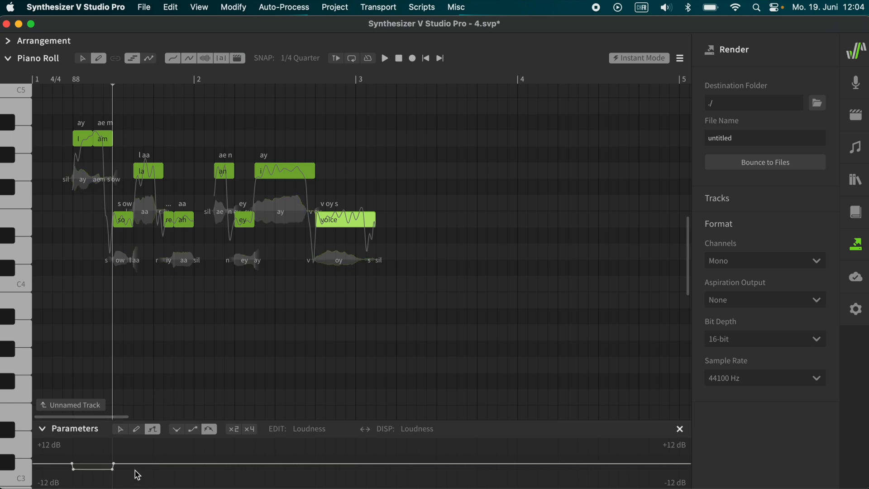
{"action": "mouse_move", "coordinate": [148, 473]}
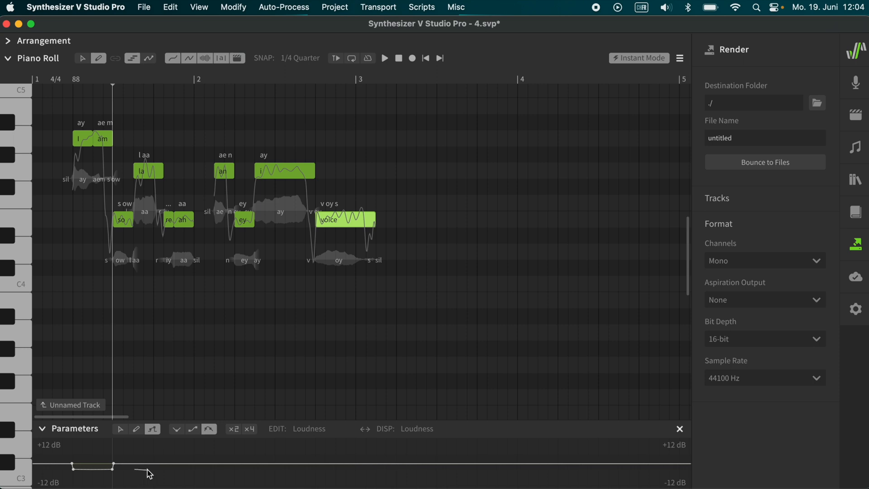
Add a point to the stepped loudness curve and play back the phrase
{"action": "left_click", "coordinate": [164, 465]}
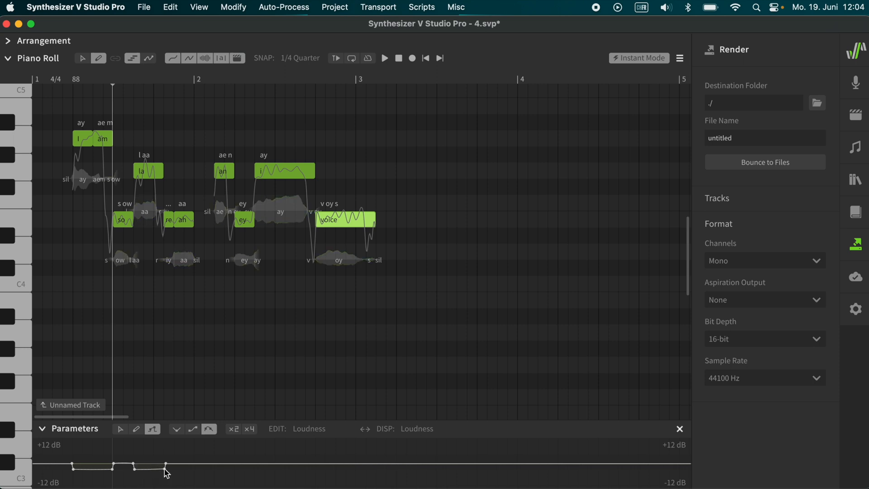
{"action": "mouse_move", "coordinate": [264, 25]}
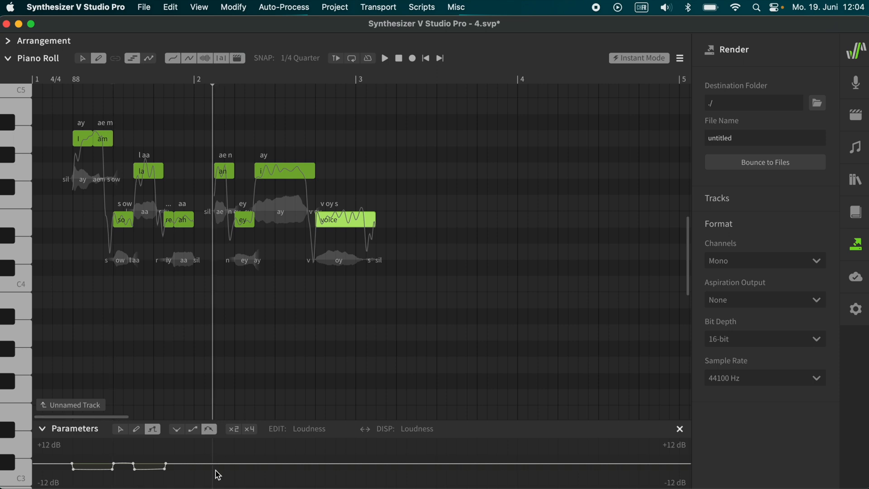
{"action": "mouse_move", "coordinate": [236, 473]}
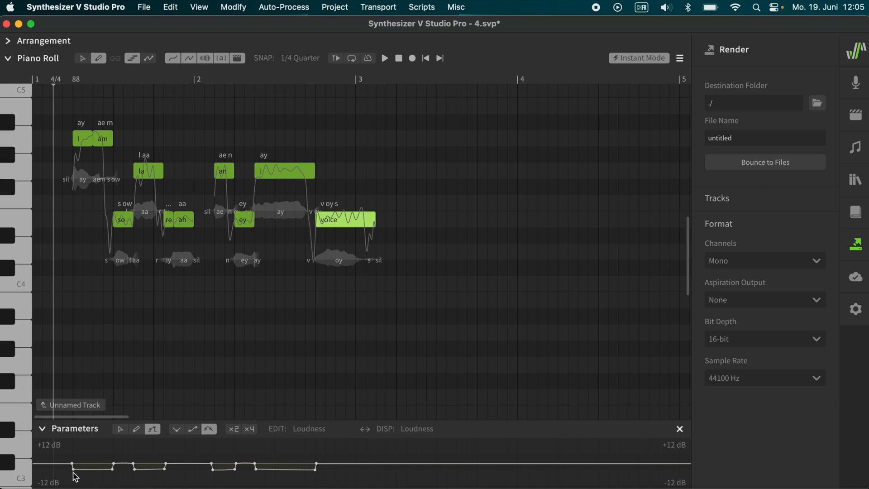
{"action": "left_click", "coordinate": [384, 58]}
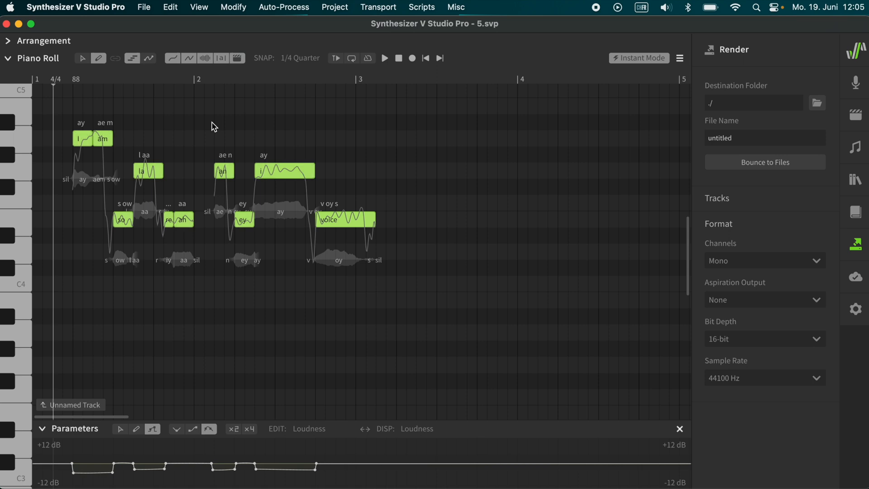
Rerun Auto-Process with a new random seed and audition the regenerated pitch curves
{"action": "left_click", "coordinate": [283, 7]}
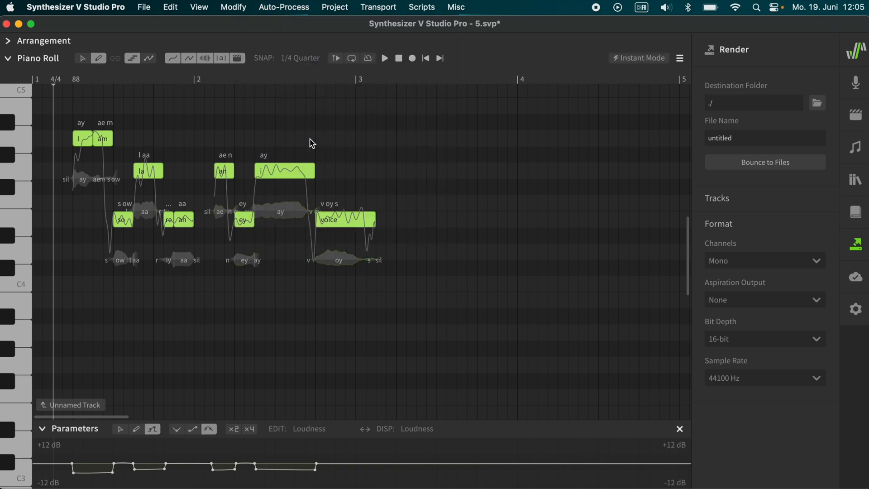
{"action": "left_click", "coordinate": [283, 7]}
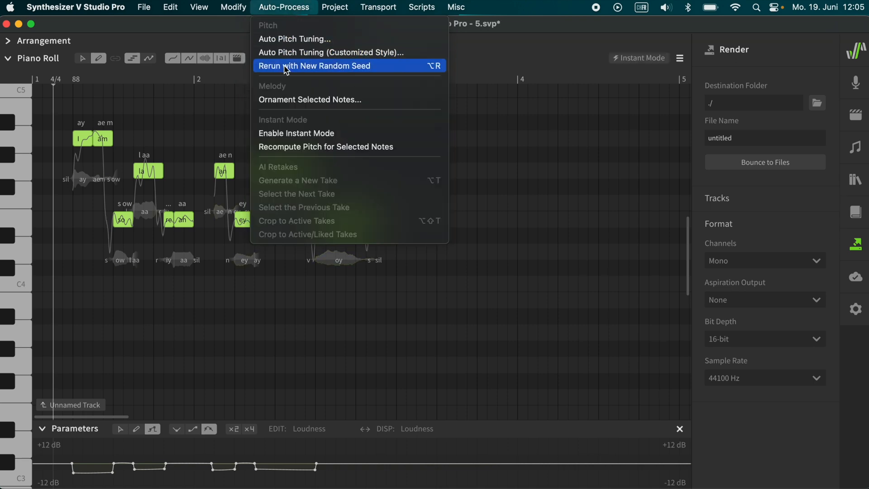
{"action": "left_click", "coordinate": [315, 66]}
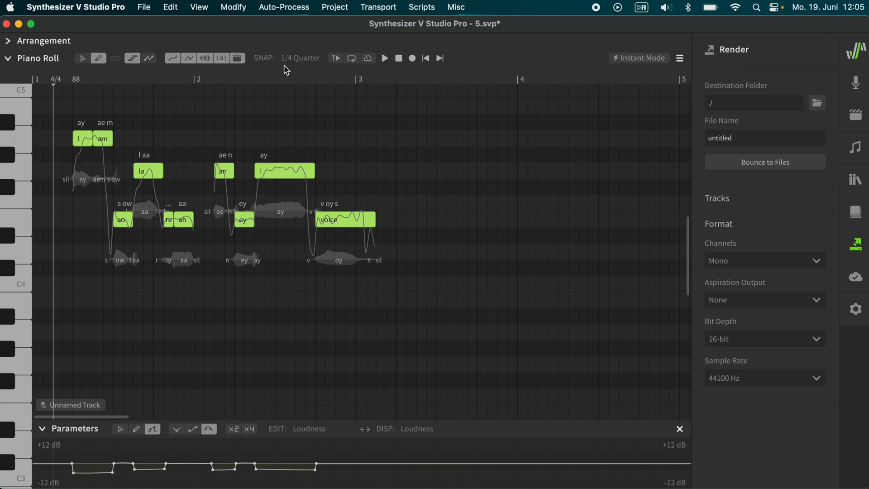
{"action": "left_click", "coordinate": [384, 58]}
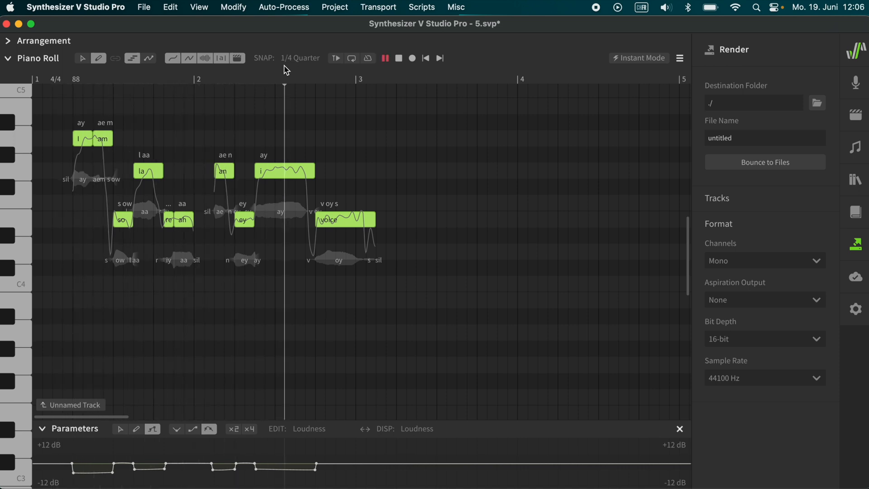
{"action": "left_click", "coordinate": [385, 58]}
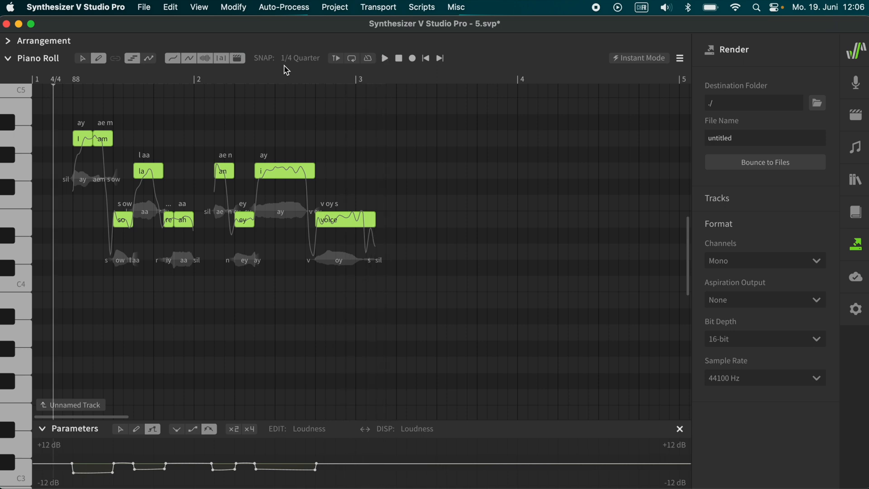
Regenerate the pitch curves with further random seeds and play back the latest take
{"action": "left_click", "coordinate": [283, 6]}
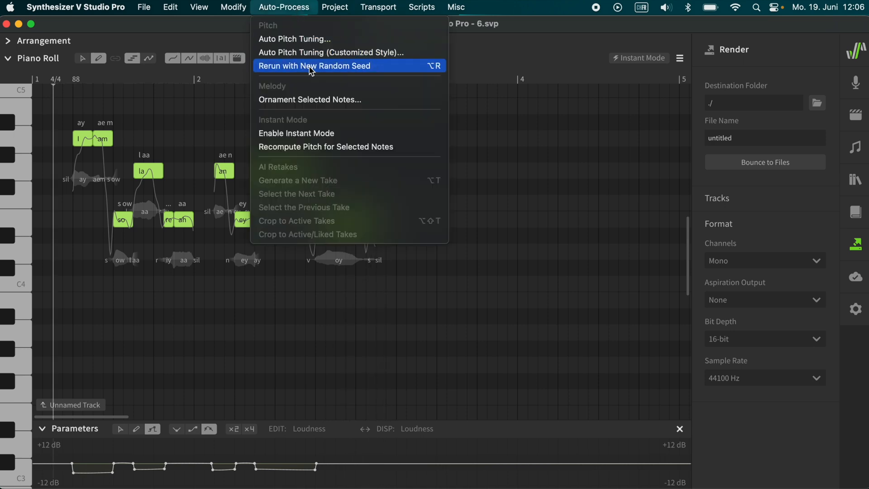
{"action": "left_click", "coordinate": [314, 65]}
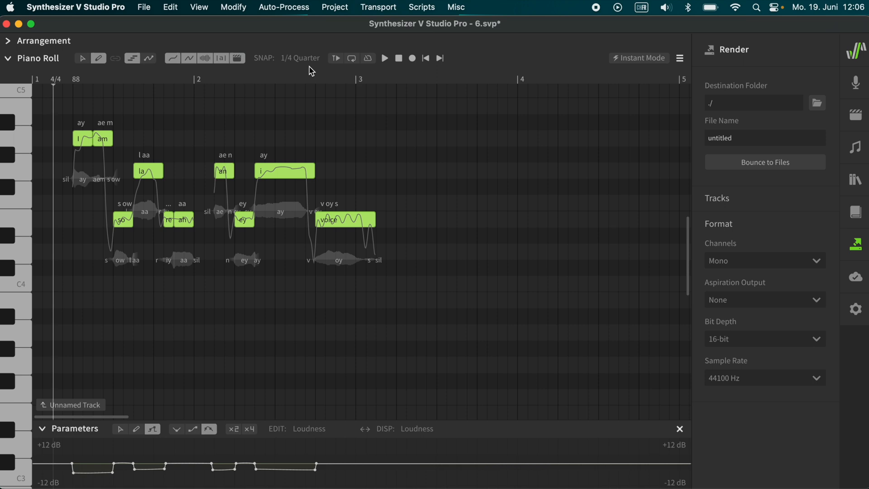
{"action": "left_click", "coordinate": [283, 7]}
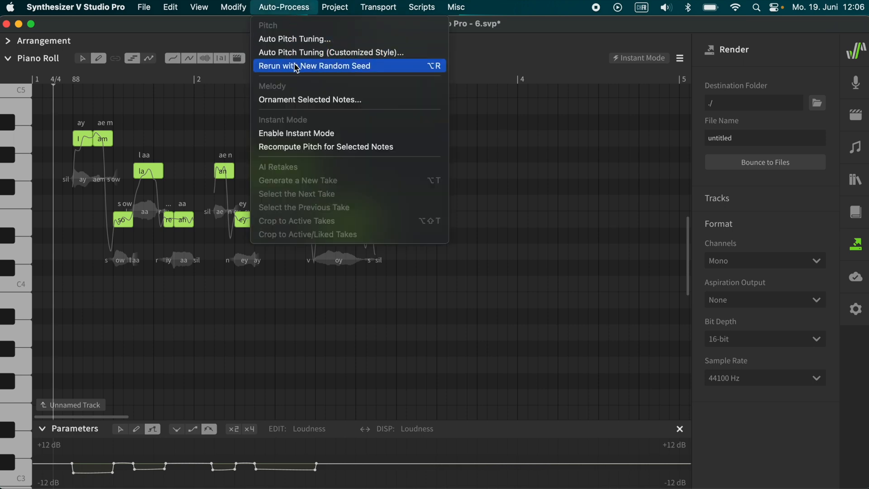
{"action": "mouse_move", "coordinate": [291, 12]}
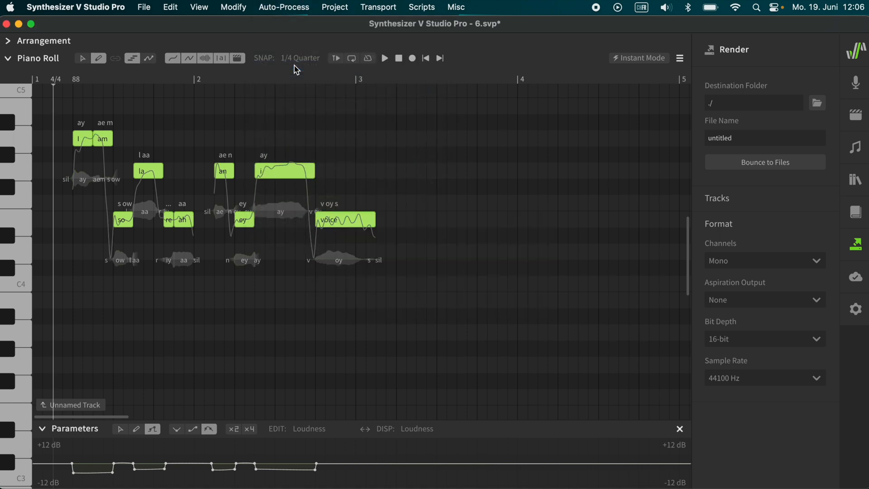
{"action": "left_click", "coordinate": [283, 7]}
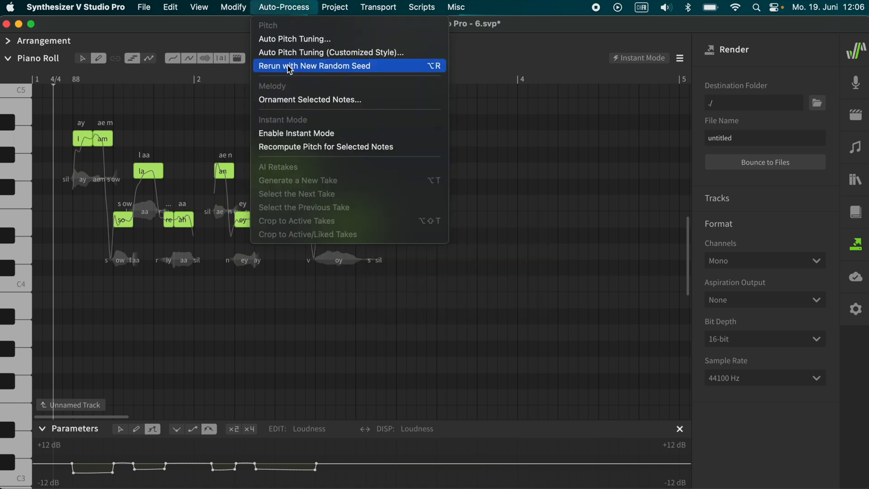
{"action": "left_click", "coordinate": [314, 65]}
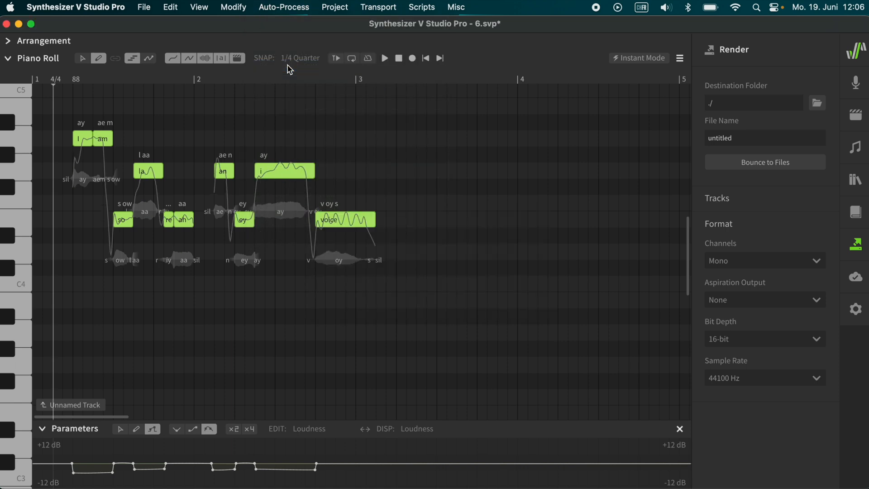
{"action": "left_click", "coordinate": [384, 58]}
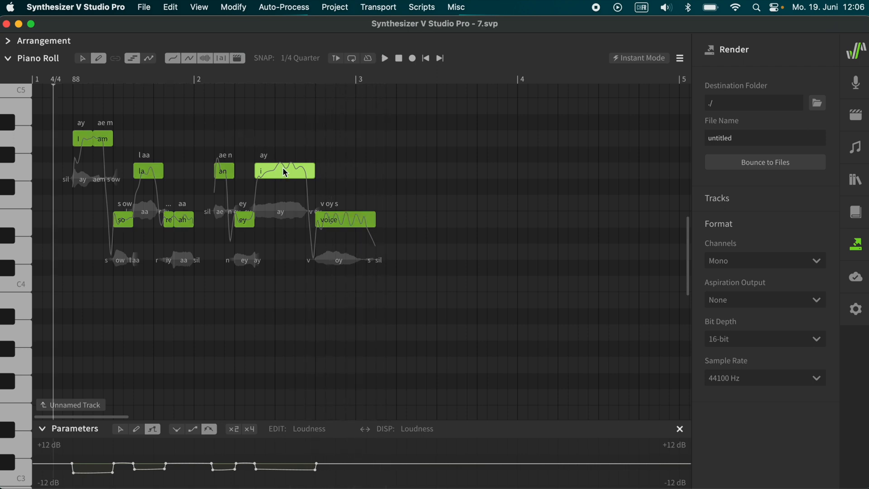
Give the line one more random-seed pitch regeneration and listen to it
{"action": "left_click", "coordinate": [283, 6]}
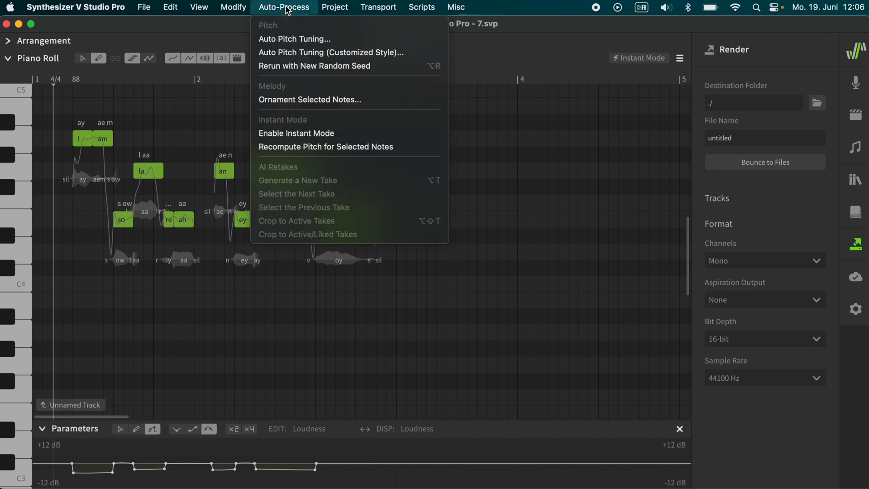
{"action": "mouse_move", "coordinate": [315, 65]}
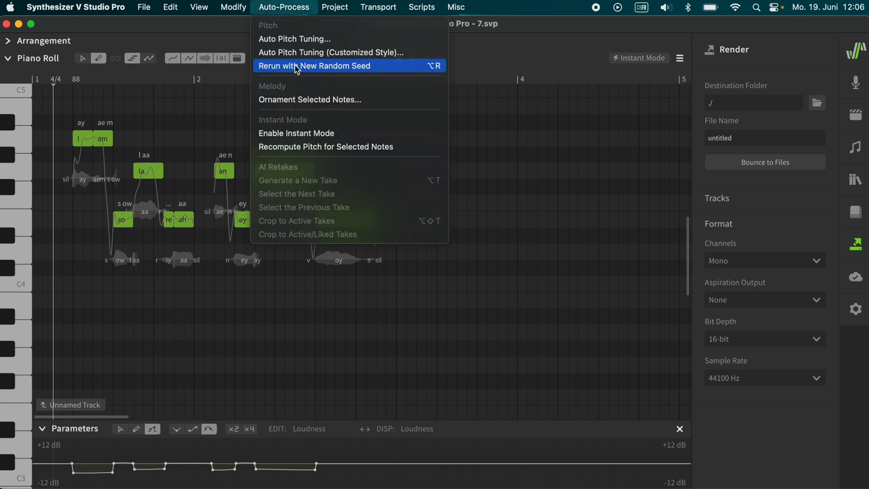
{"action": "left_click", "coordinate": [314, 65]}
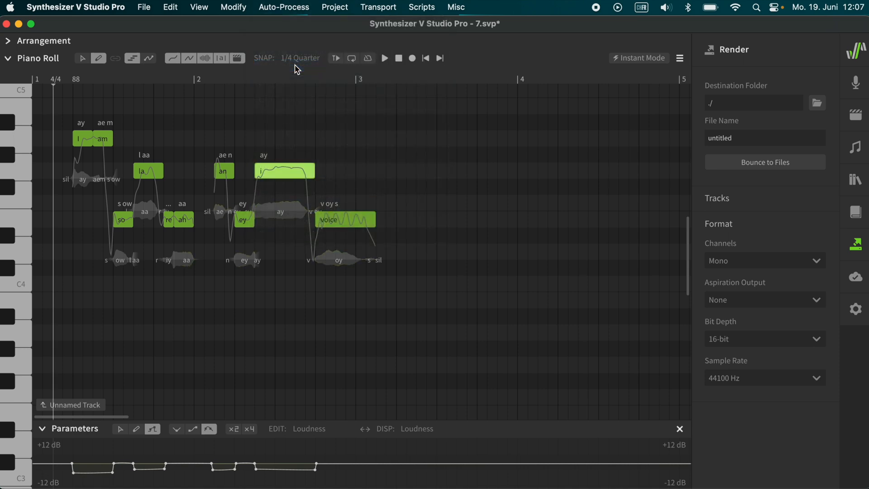
{"action": "left_click", "coordinate": [384, 58]}
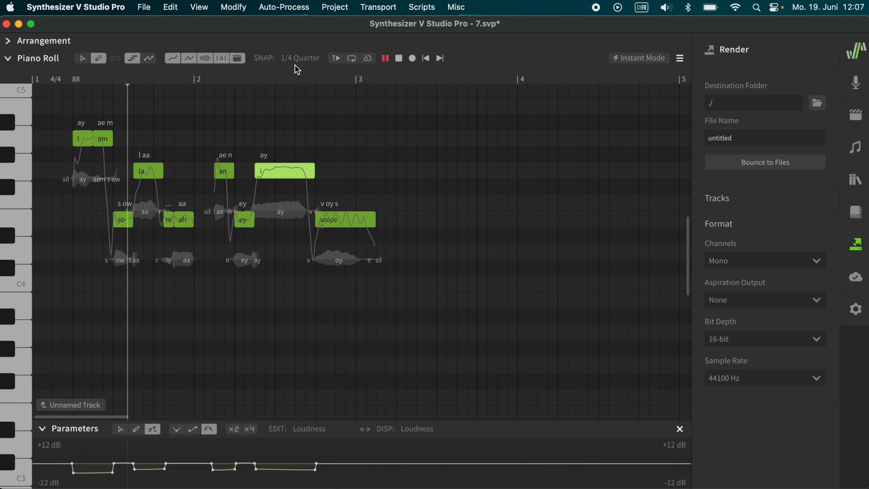
{"action": "left_click", "coordinate": [245, 86]}
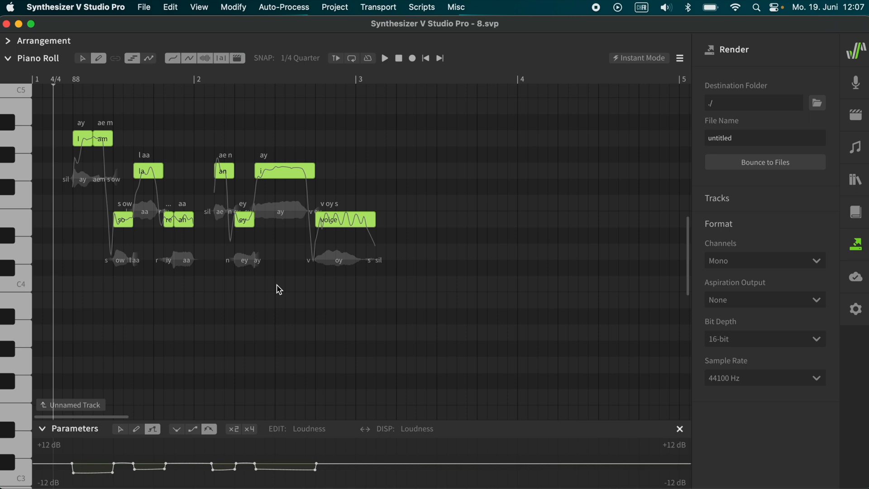
Shift the whole vocal line up one octave (Cmd+U) and play it back
{"action": "left_click", "coordinate": [233, 6]}
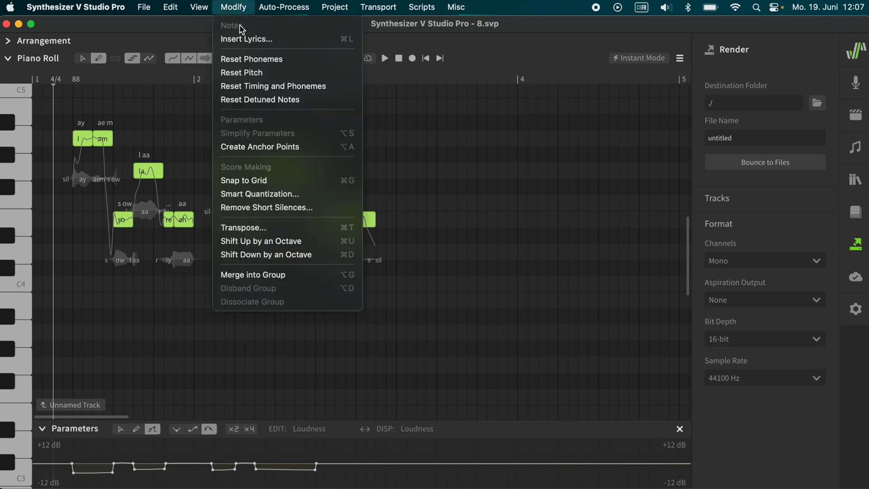
{"action": "mouse_move", "coordinate": [261, 241]}
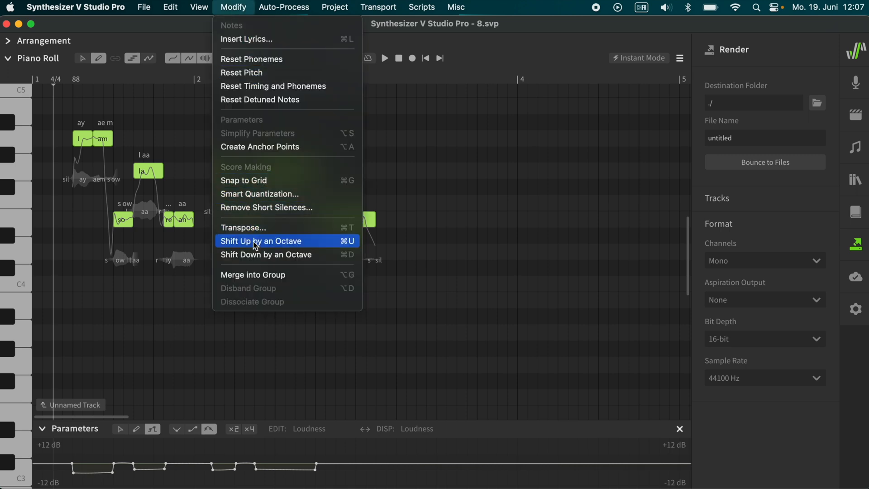
{"action": "left_click", "coordinate": [261, 240]}
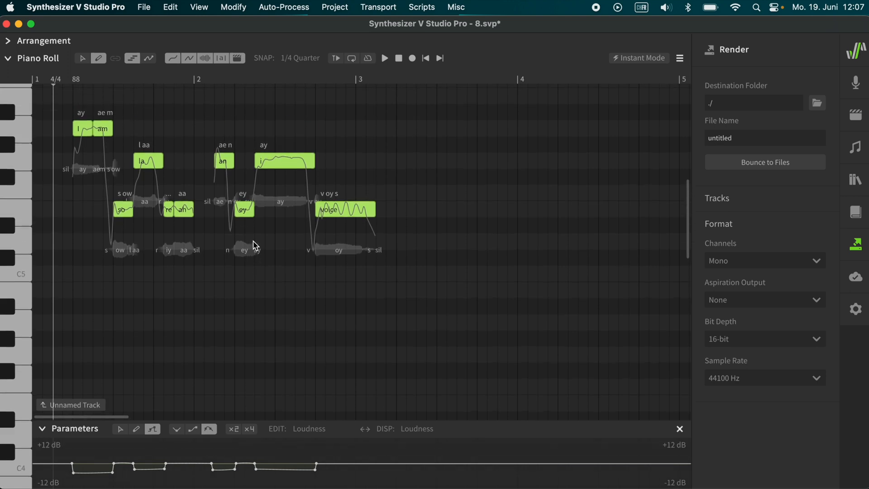
{"action": "left_click", "coordinate": [284, 7]}
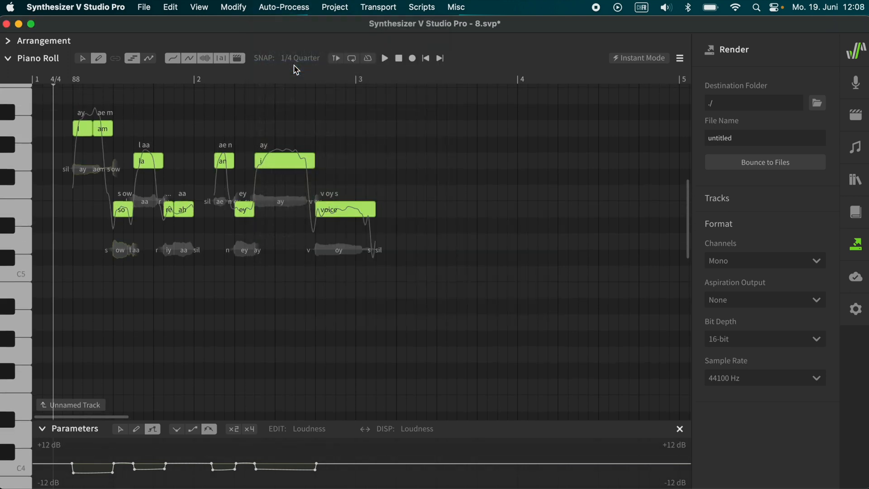
{"action": "left_click", "coordinate": [384, 58]}
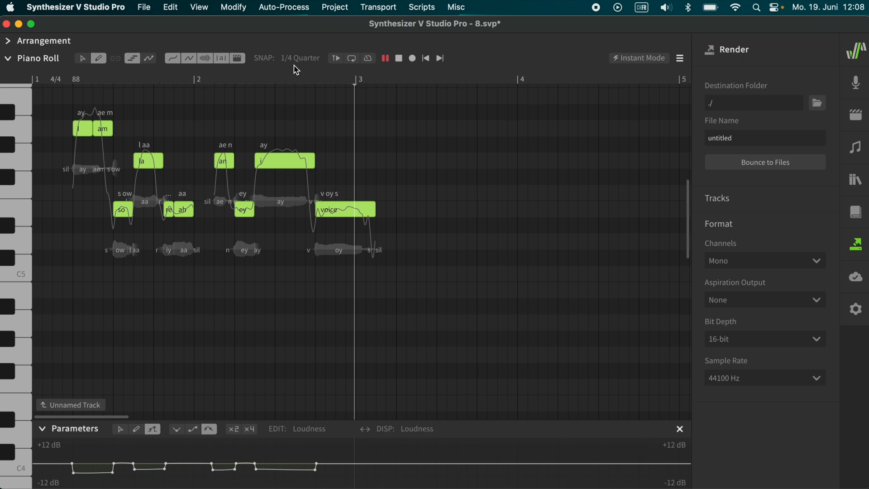
Shift the vocal line down an octave, then rerun auto-processing with a new random seed
{"action": "left_click", "coordinate": [232, 7]}
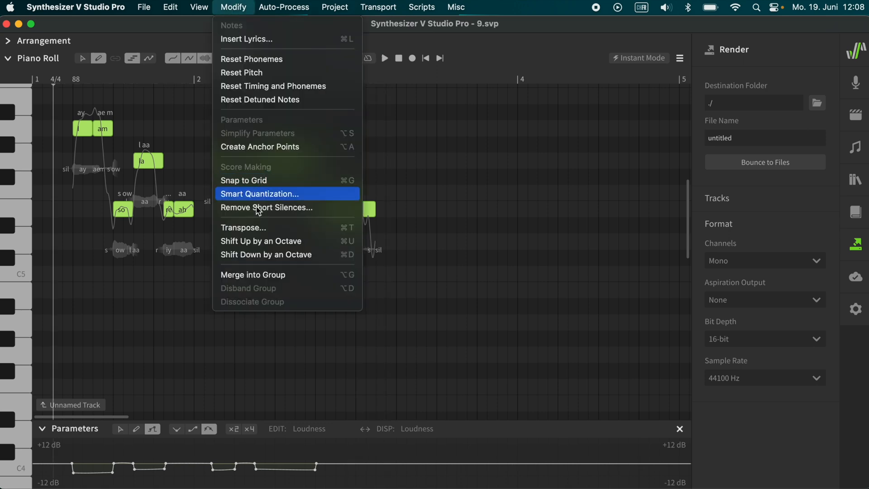
{"action": "mouse_move", "coordinate": [266, 260]}
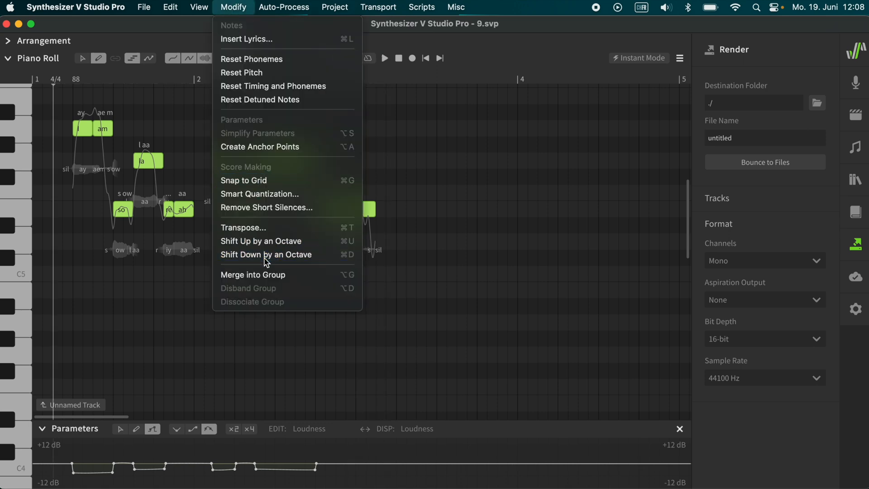
{"action": "left_click", "coordinate": [284, 8]}
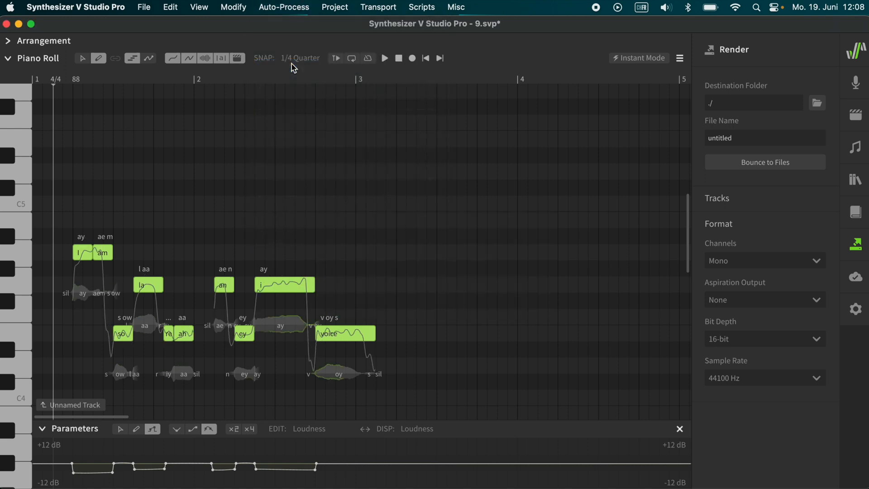
{"action": "left_click", "coordinate": [283, 7]}
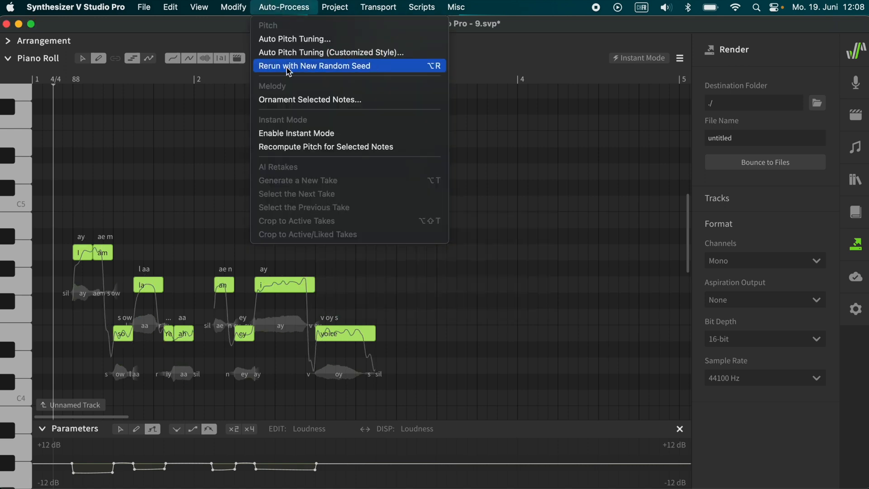
{"action": "left_click", "coordinate": [314, 65]}
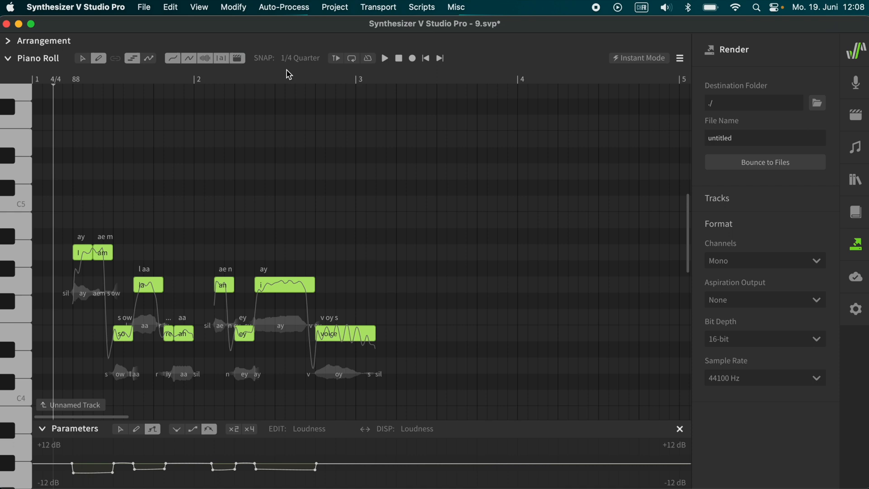
Shift the vocal line up an octave and play back the higher version, then stop
{"action": "left_click", "coordinate": [233, 7]}
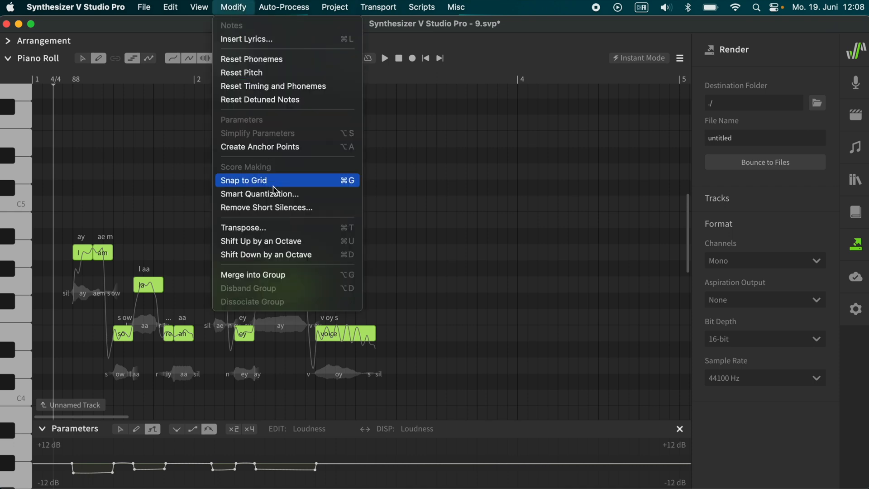
{"action": "left_click", "coordinate": [243, 180]}
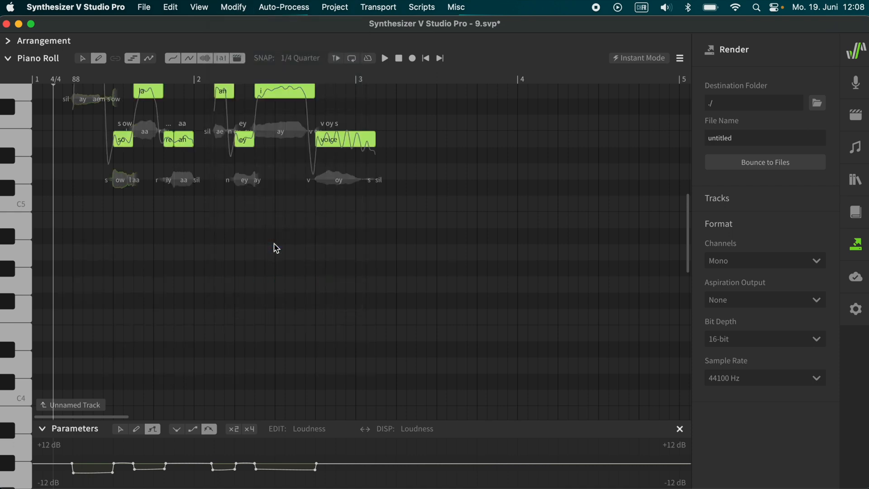
{"action": "left_click", "coordinate": [384, 58]}
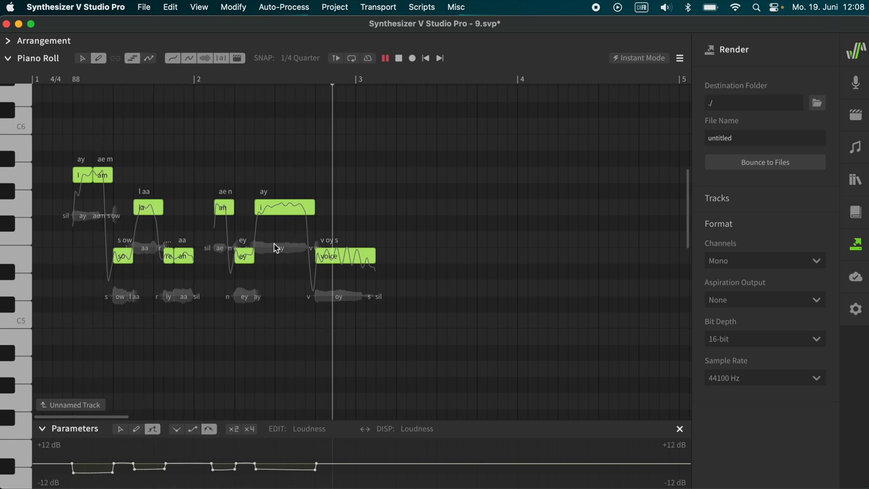
{"action": "left_click", "coordinate": [384, 58]}
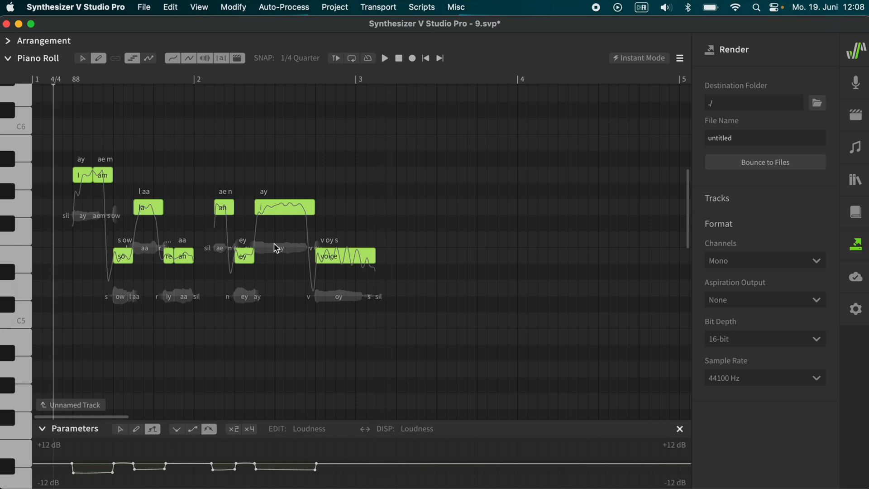